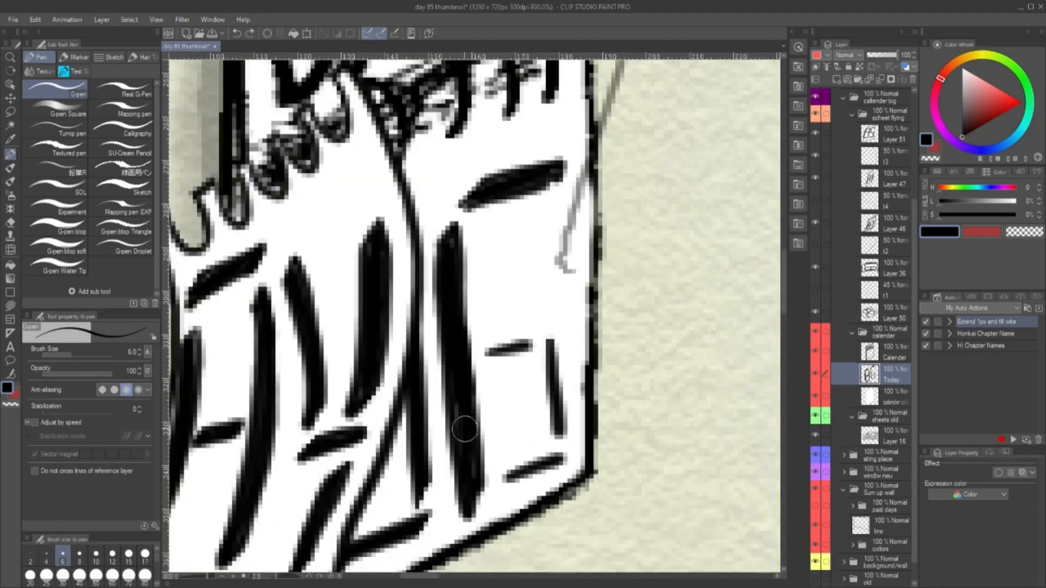
Step: Create a new Illustration document with a white paper layer from File > New
click(242, 46)
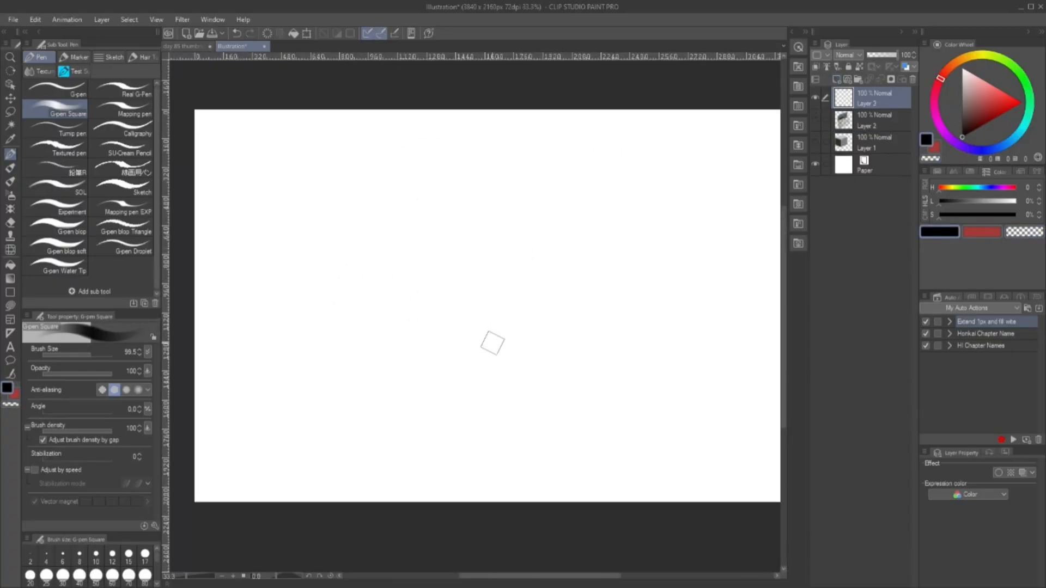
Step: Paint the red two-petal flower strokes and a thin pale stem beneath the petals
drag(440, 251, 434, 360)
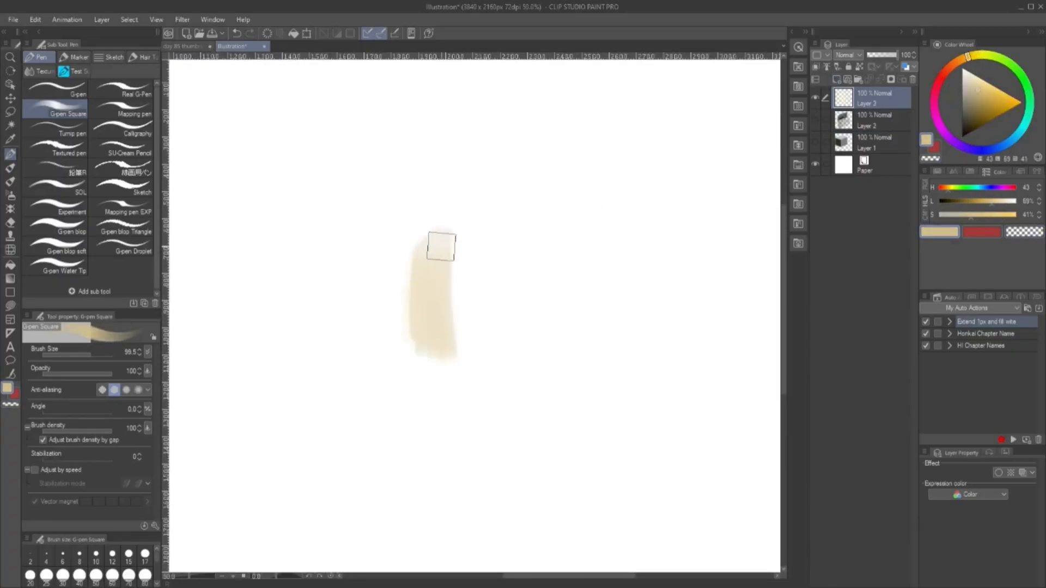
drag(441, 246, 504, 205)
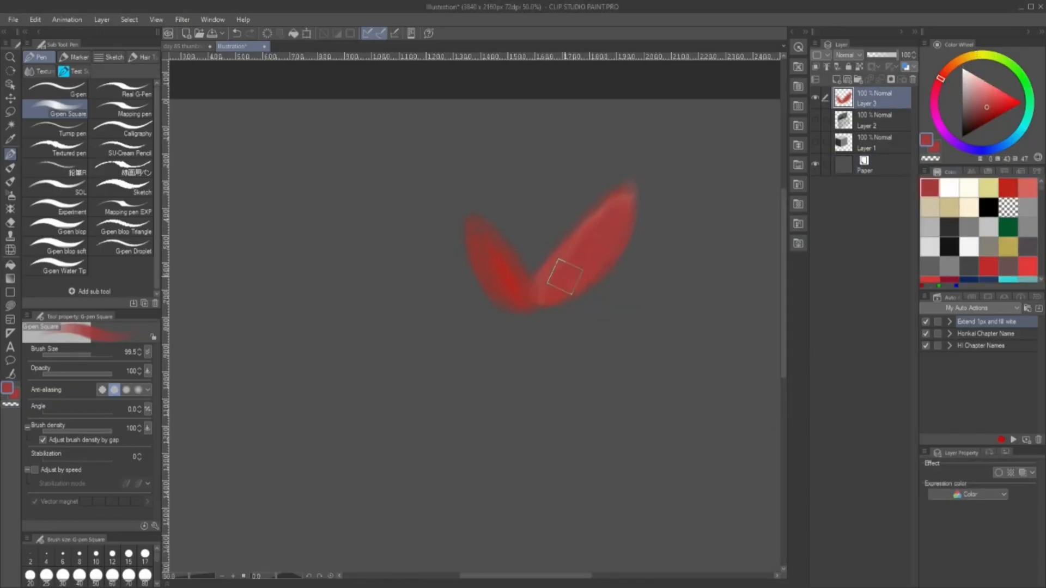
drag(514, 287, 467, 420)
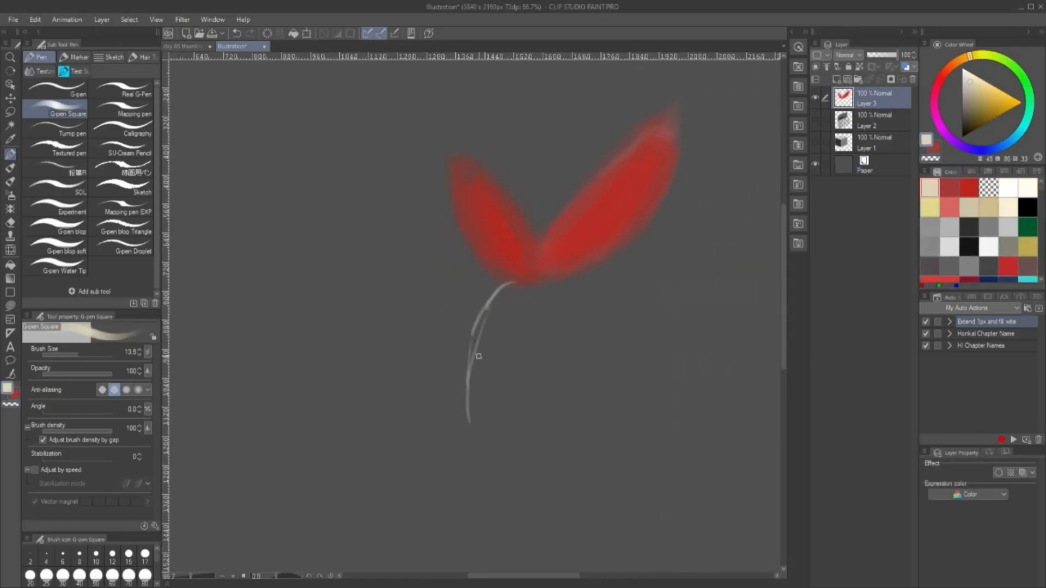